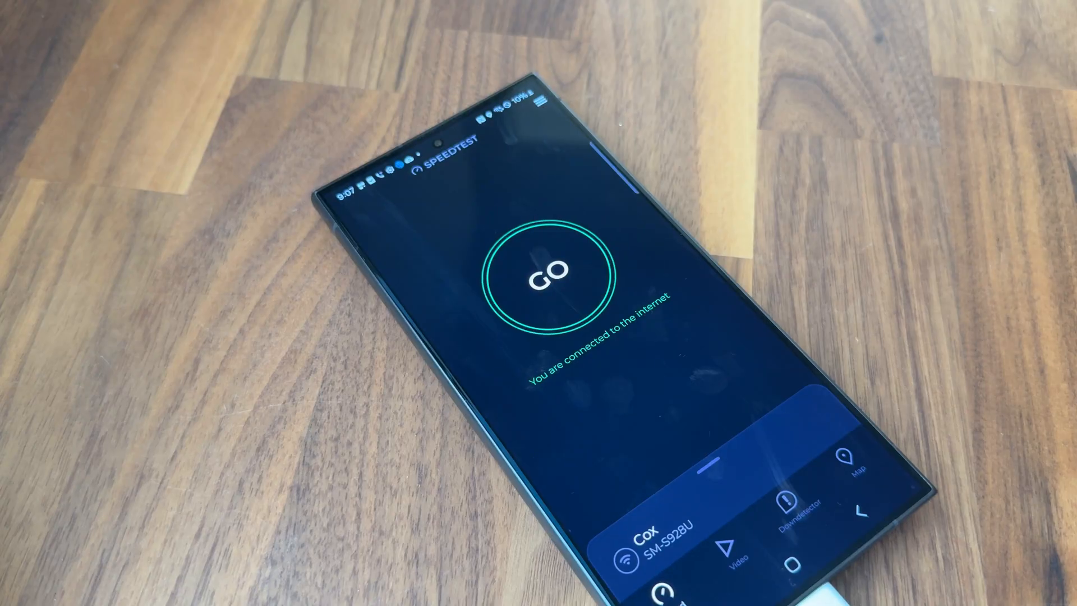
Start the speed test over Cox against the Cox - San Diego server with GO
{"action": "left_click", "coordinate": [547, 275]}
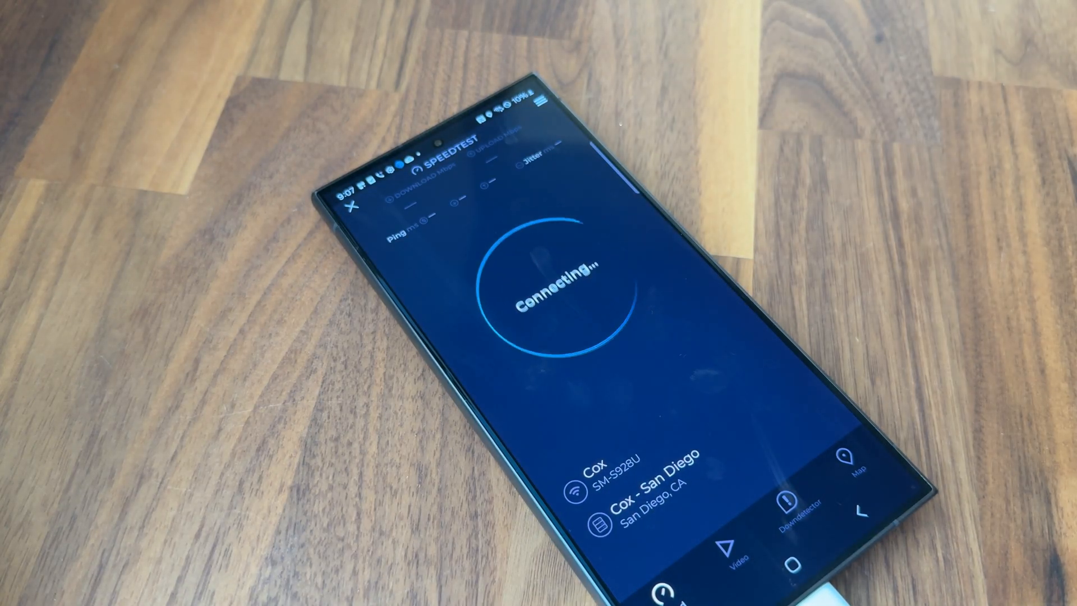